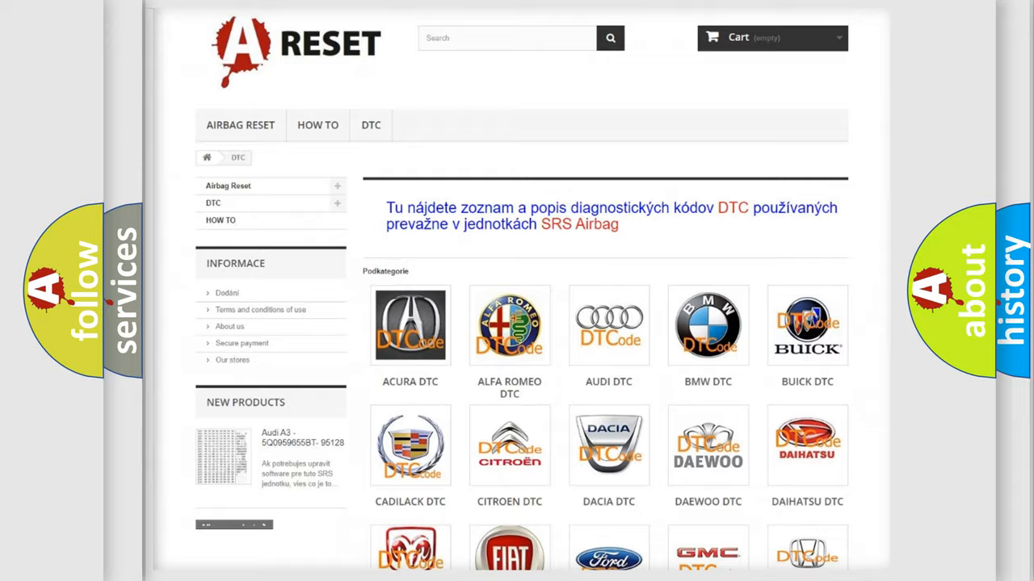
- Open the Saturn category from the DTC brand grid and browse its airbag trouble code list
{"action": "scroll", "scroll_direction": "down", "scroll_amount": 3}
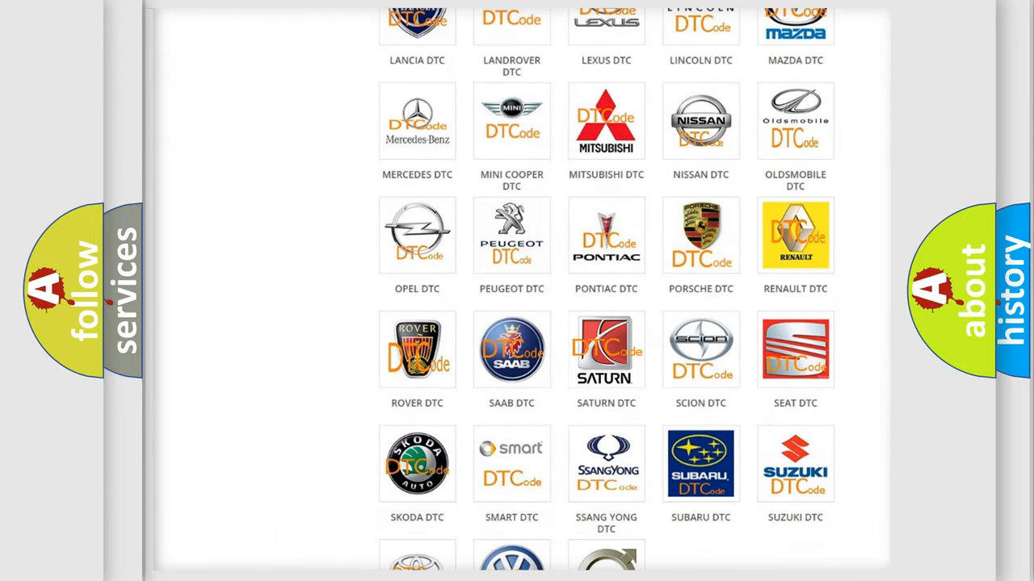
{"action": "left_click", "coordinate": [606, 349]}
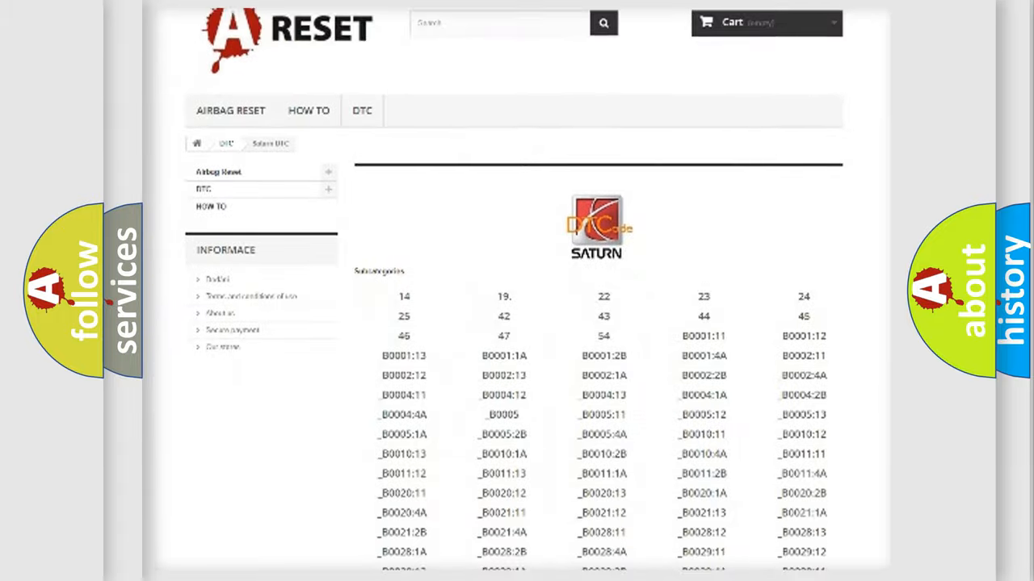
{"action": "scroll", "scroll_direction": "down", "scroll_amount": 3}
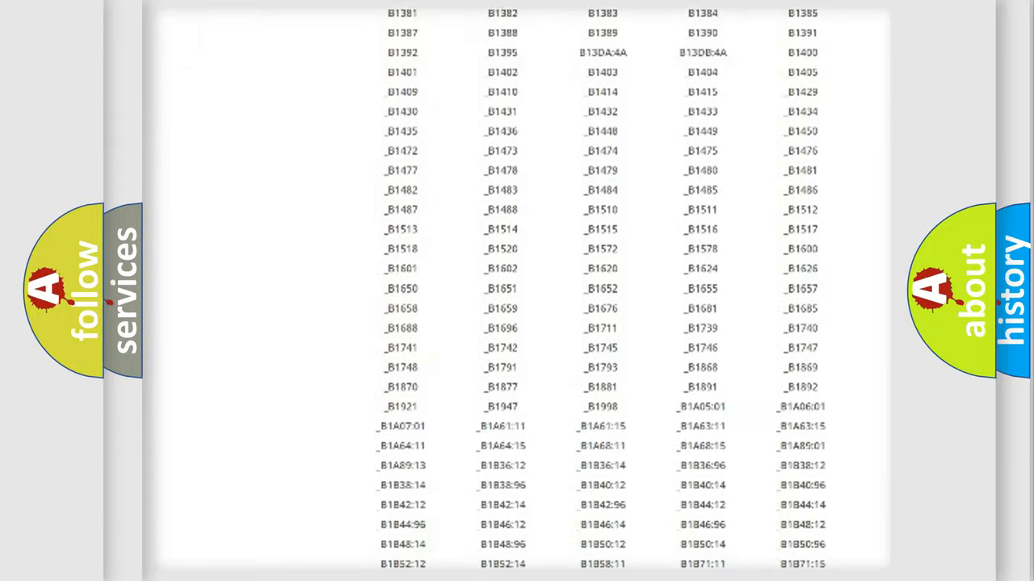